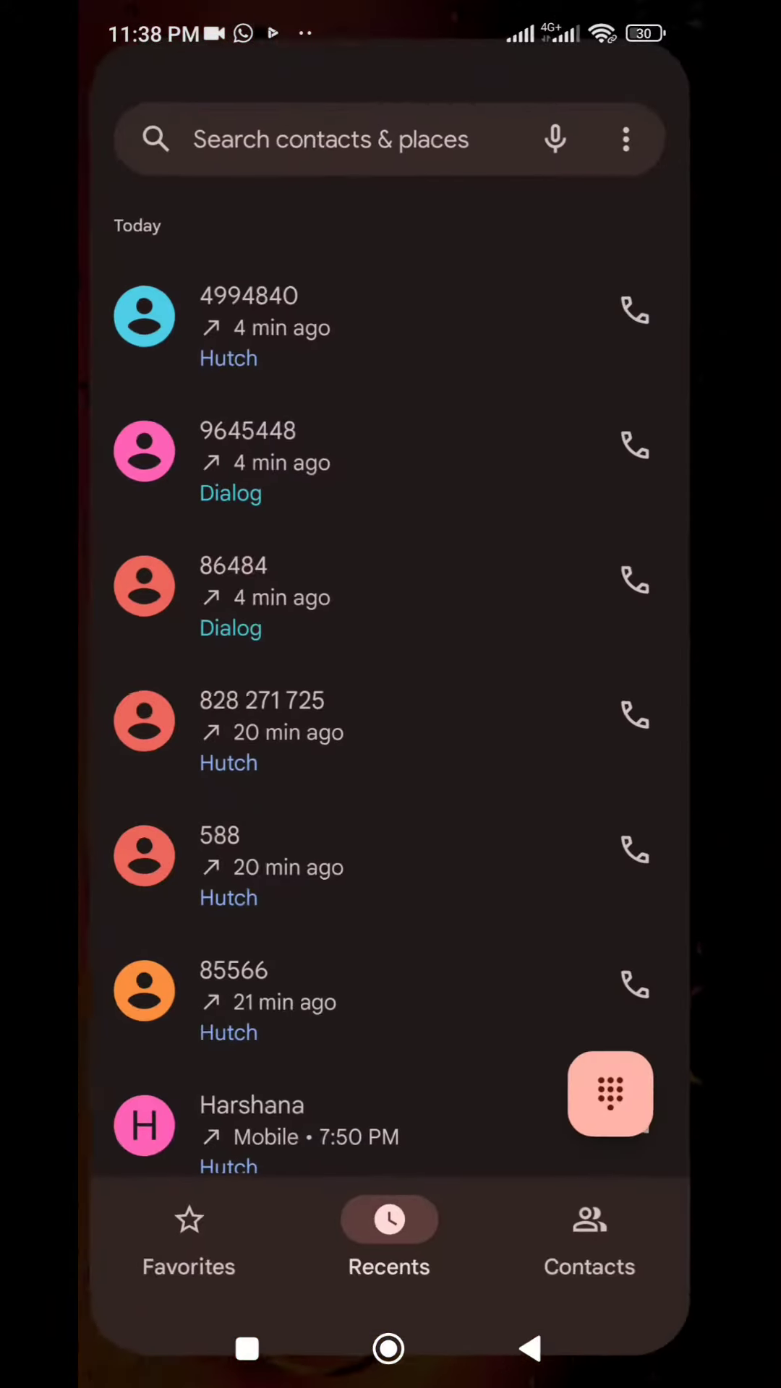
{"action": "left_click", "coordinate": [609, 1096]}
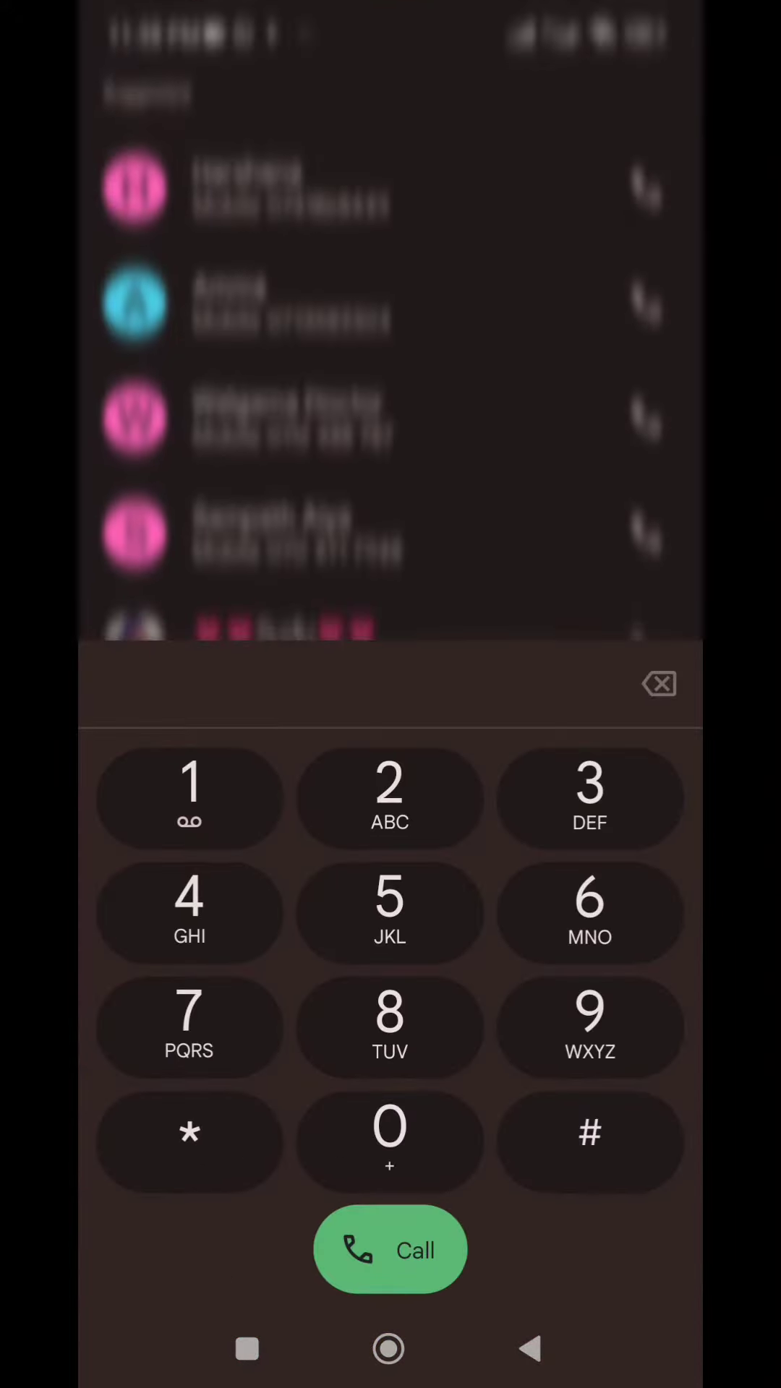
{"action": "left_click", "coordinate": [390, 1143]}
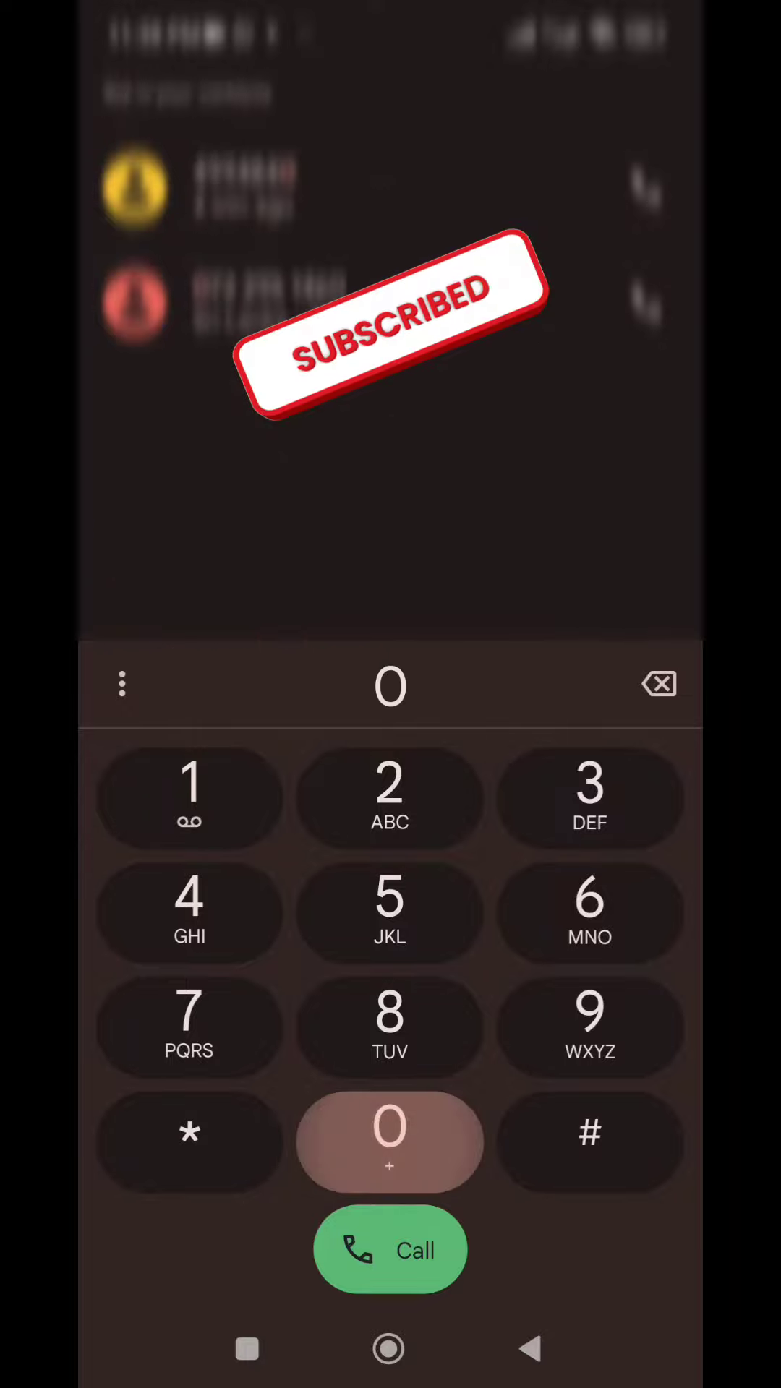
{"action": "left_click", "coordinate": [188, 1027]}
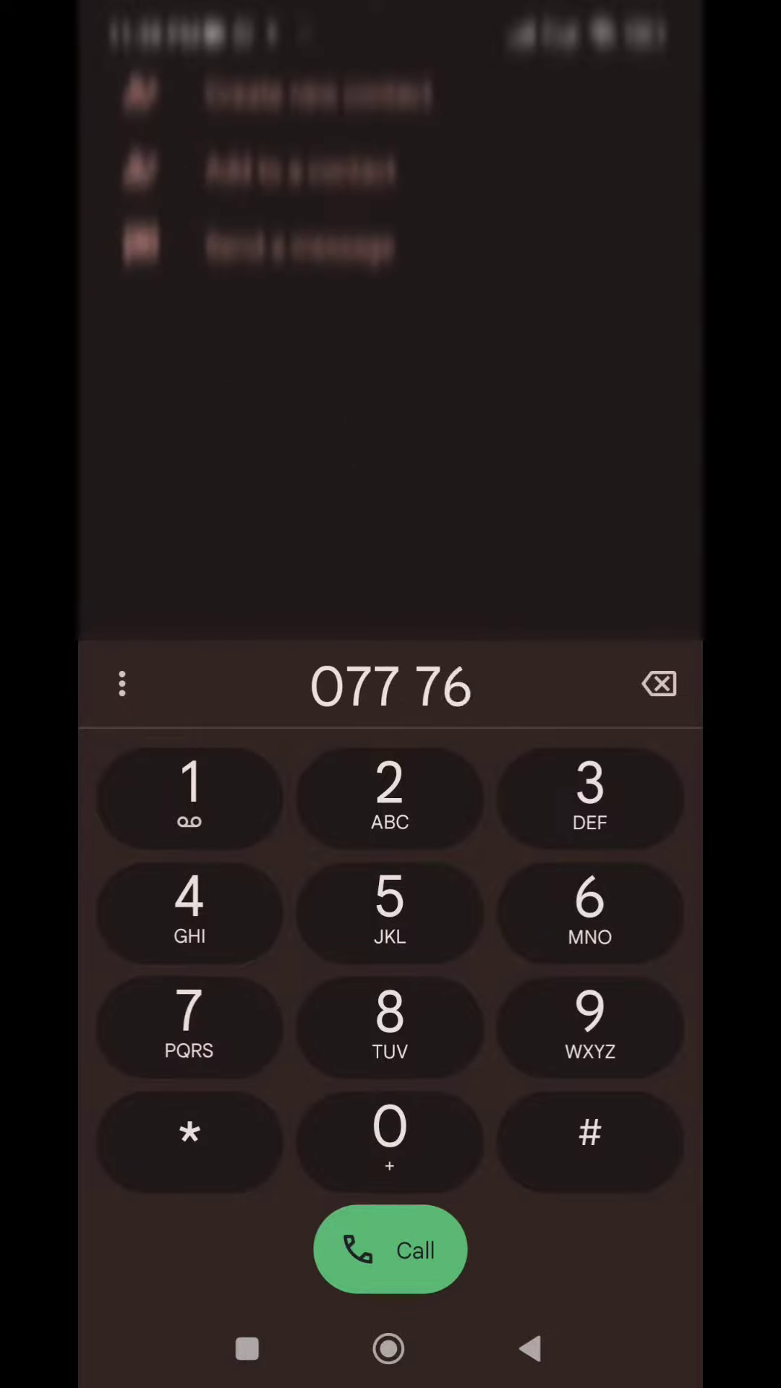
{"action": "left_click", "coordinate": [389, 1025]}
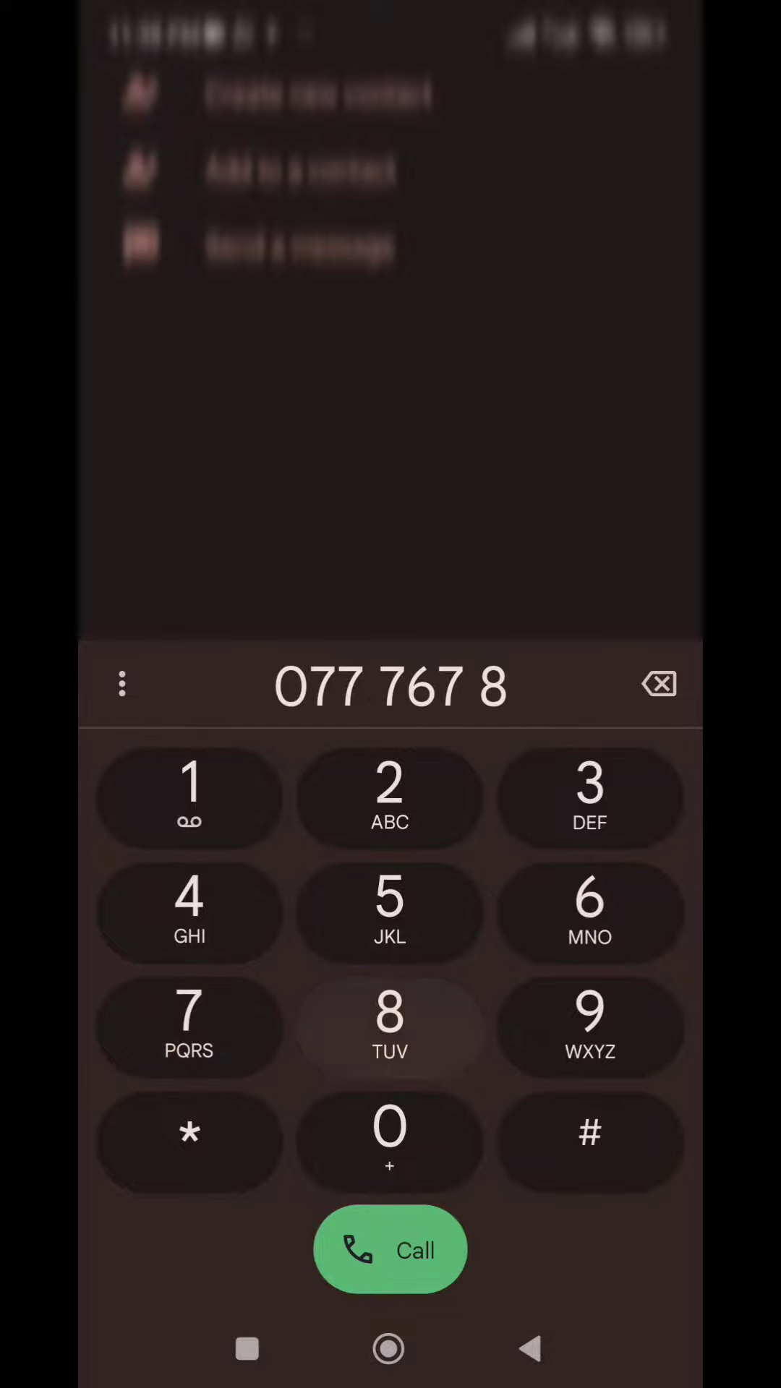
{"action": "left_click", "coordinate": [390, 1026]}
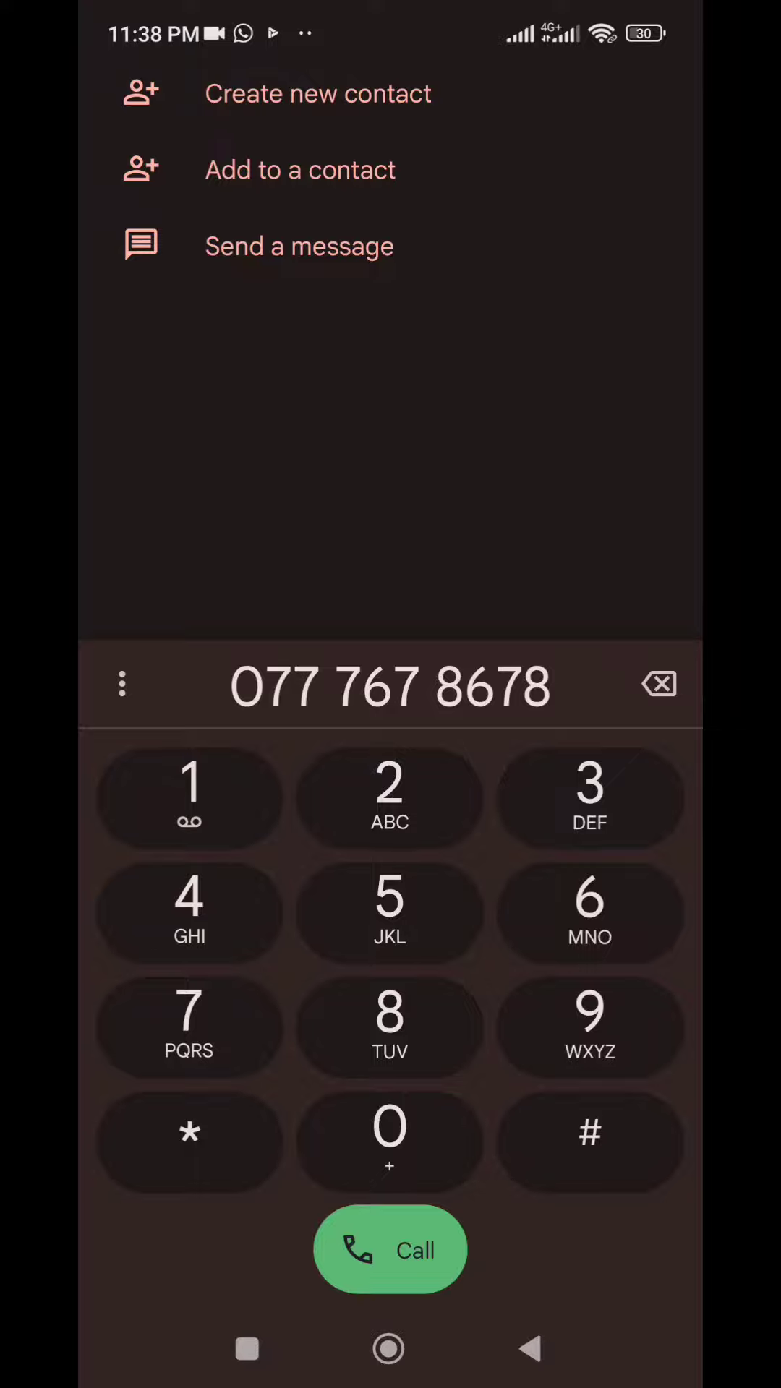
{"action": "left_click", "coordinate": [300, 170]}
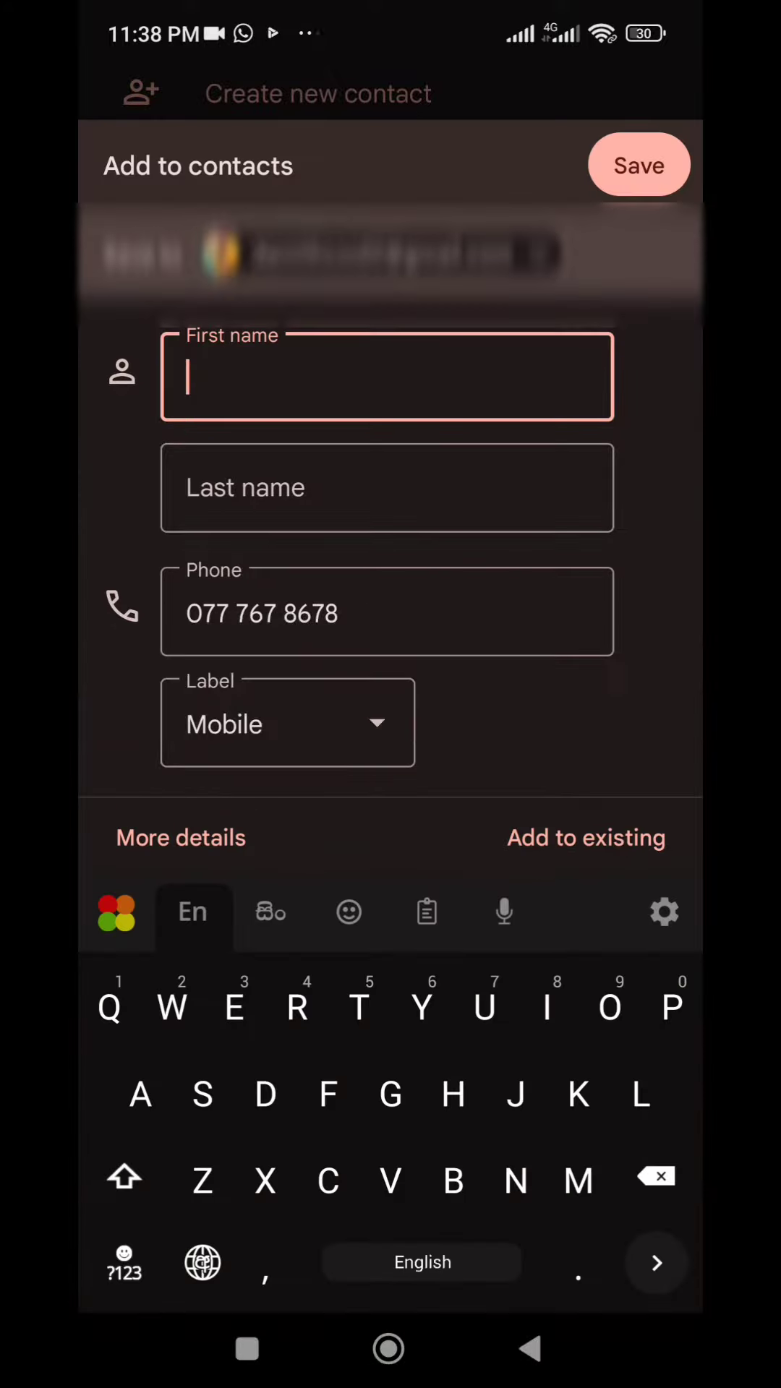
{"action": "type", "text": "Dialog"}
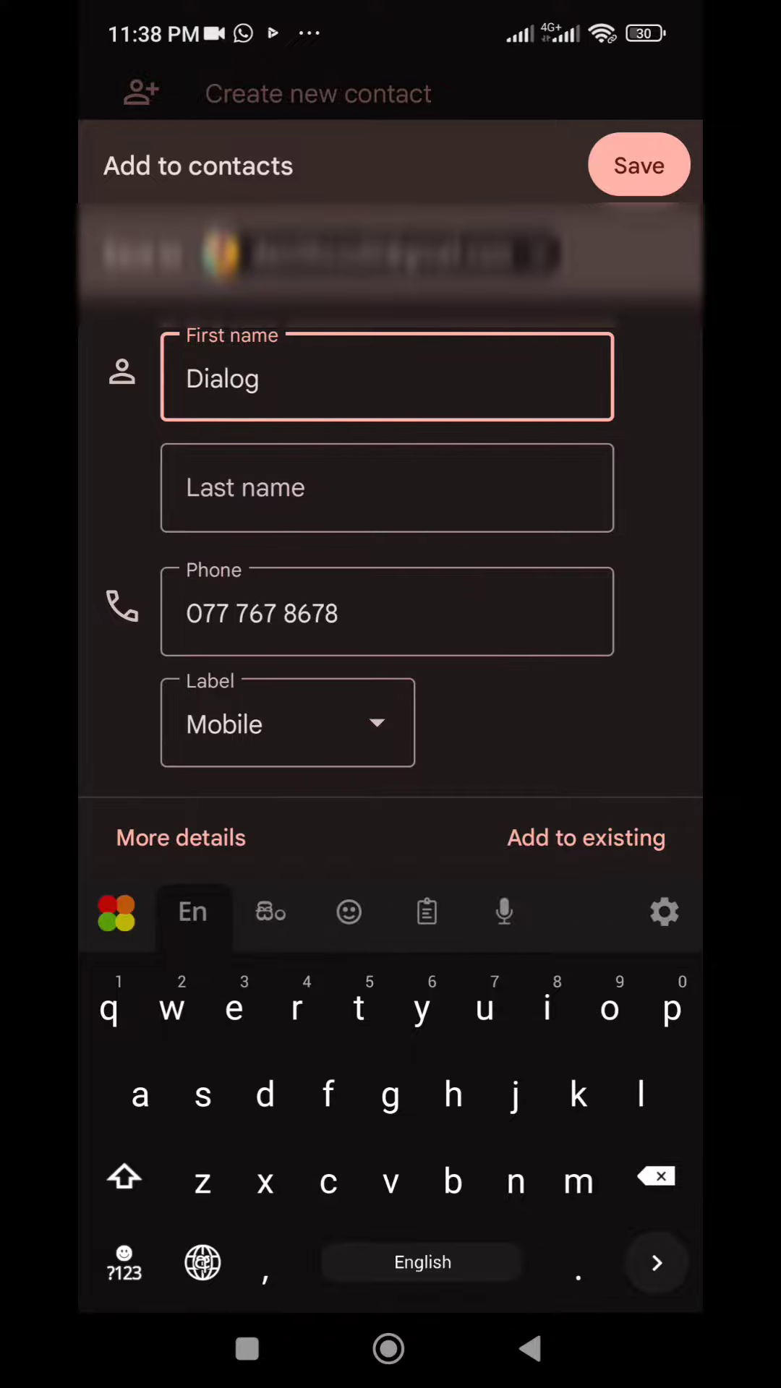
{"action": "left_click", "coordinate": [638, 164]}
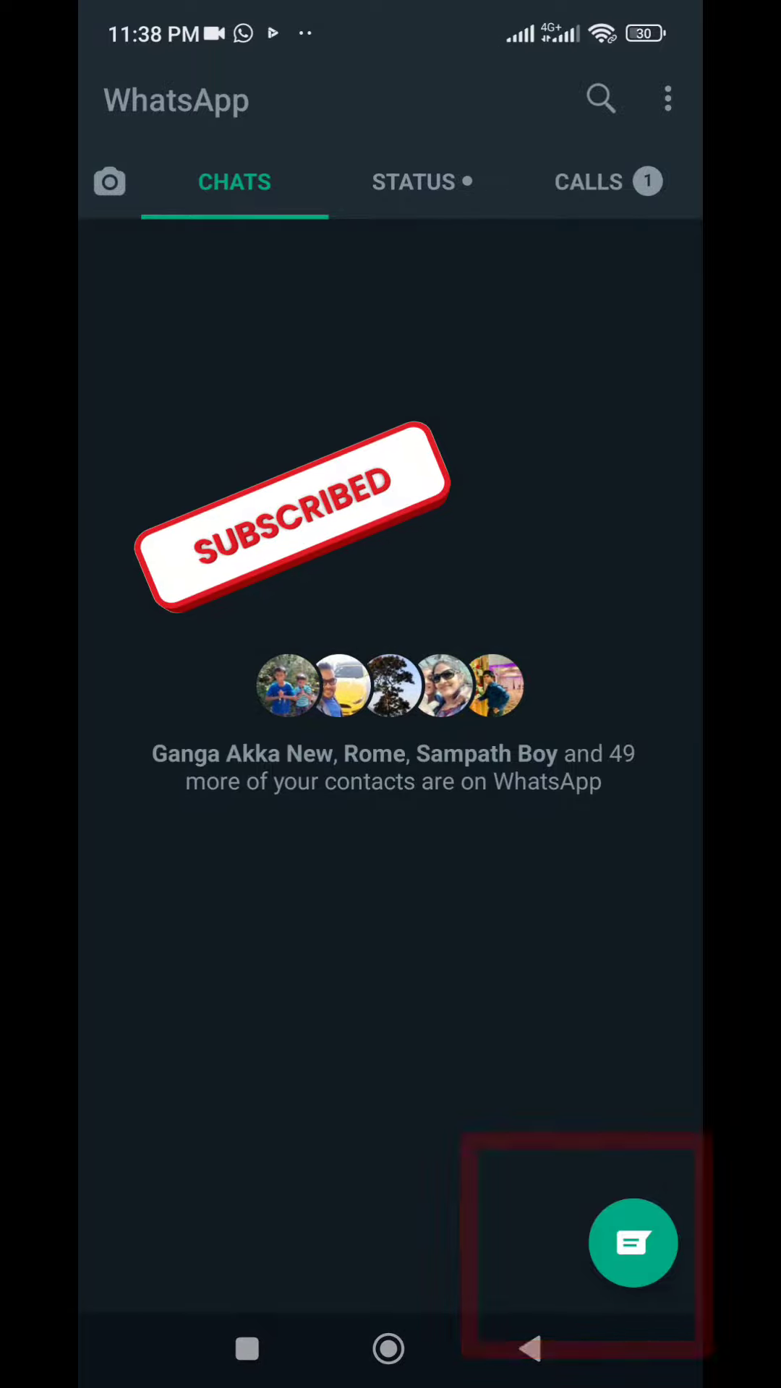
Step: Start a new WhatsApp chat and search contacts for 'd' to find Dialog
{"action": "left_click", "coordinate": [632, 1243]}
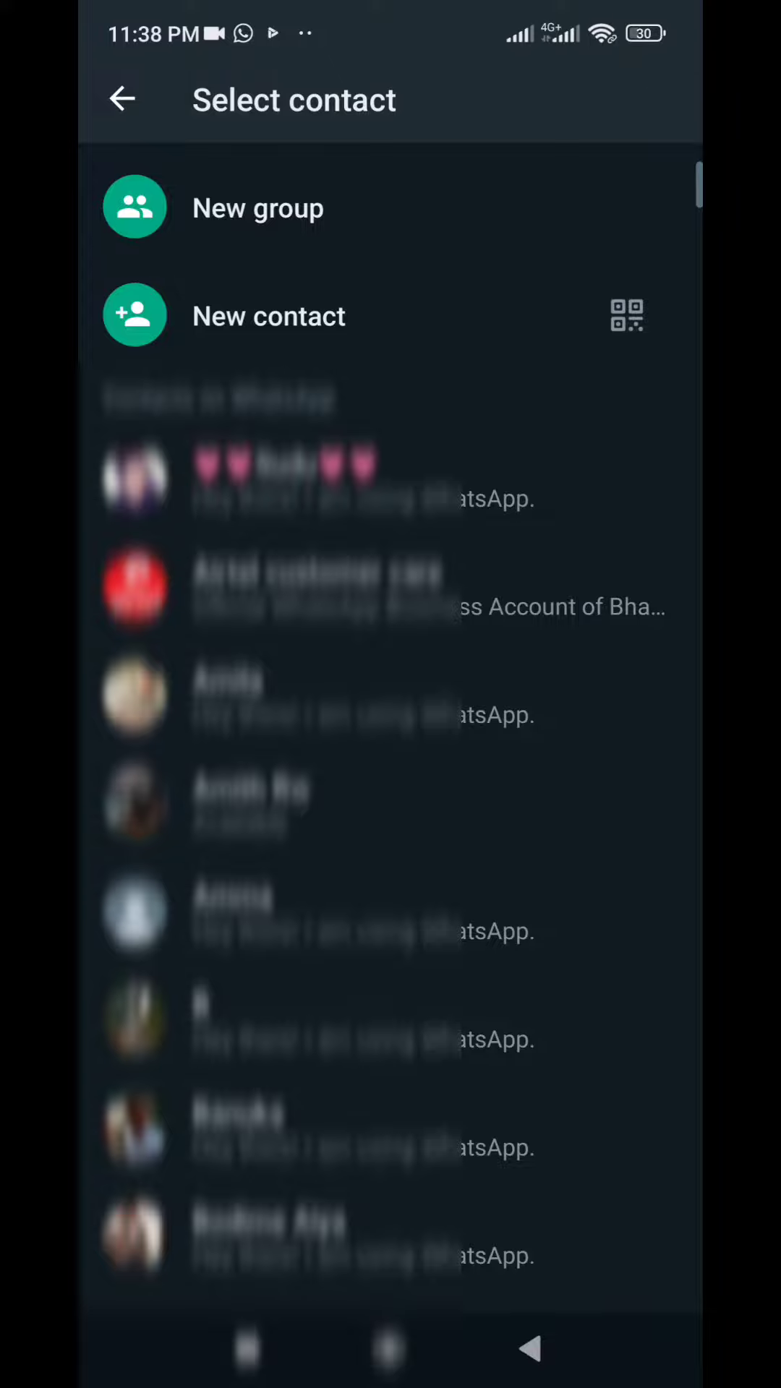
{"action": "type", "text": "d"}
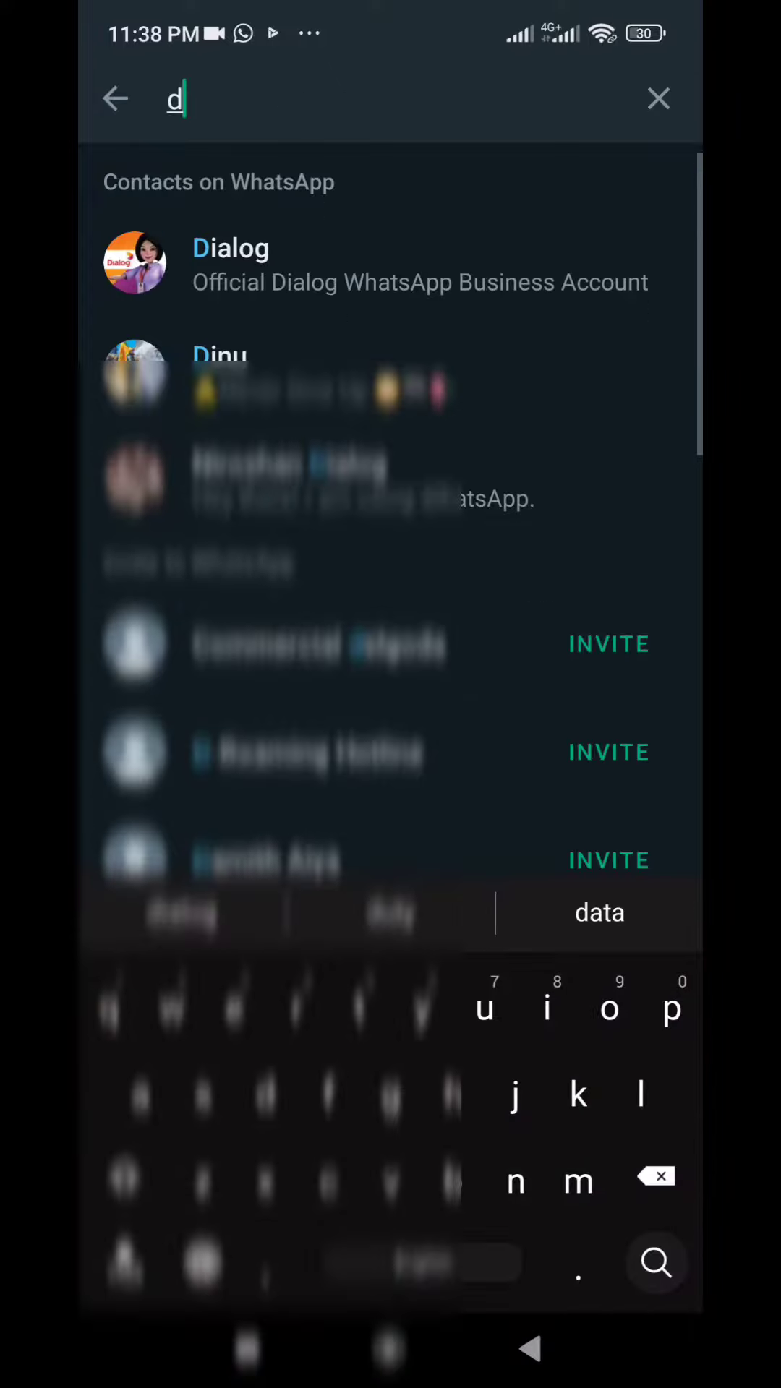